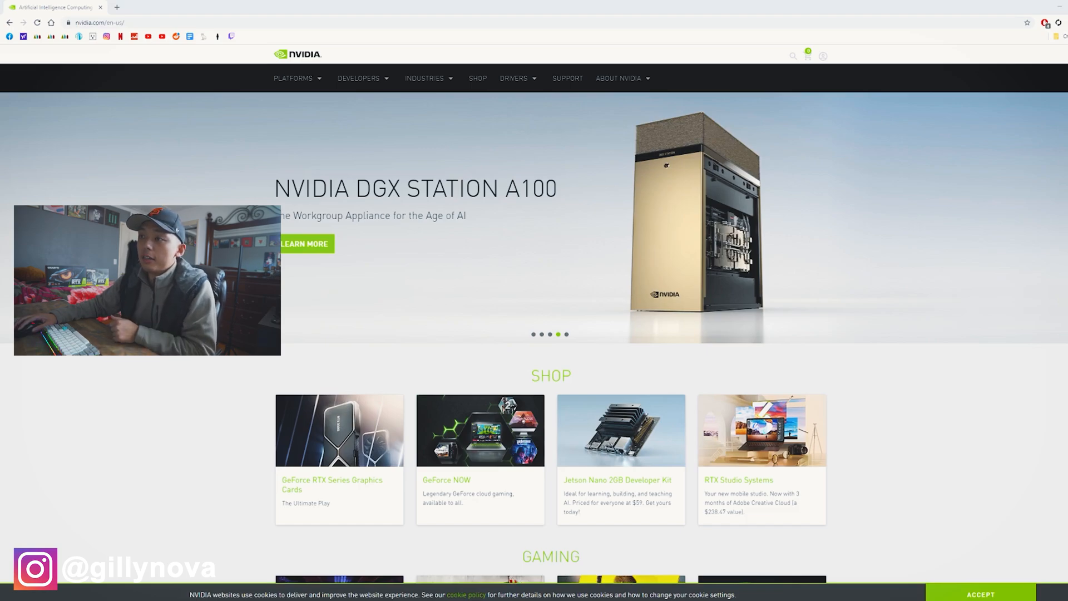
Navigate from the NVIDIA home page to the GeForce drivers page via the Drivers menu
left_click(514, 78)
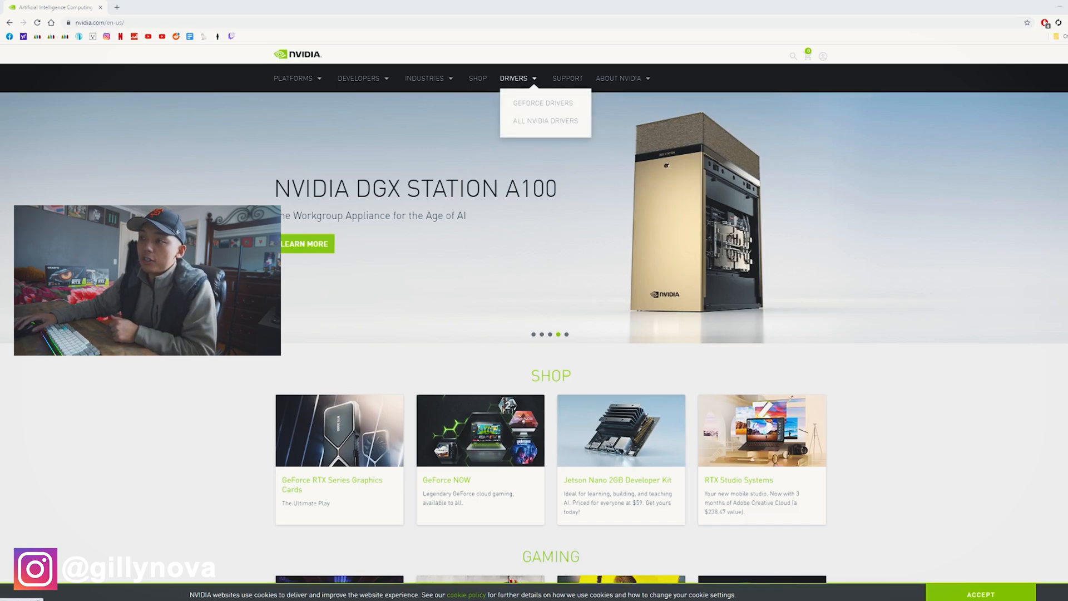
left_click(542, 102)
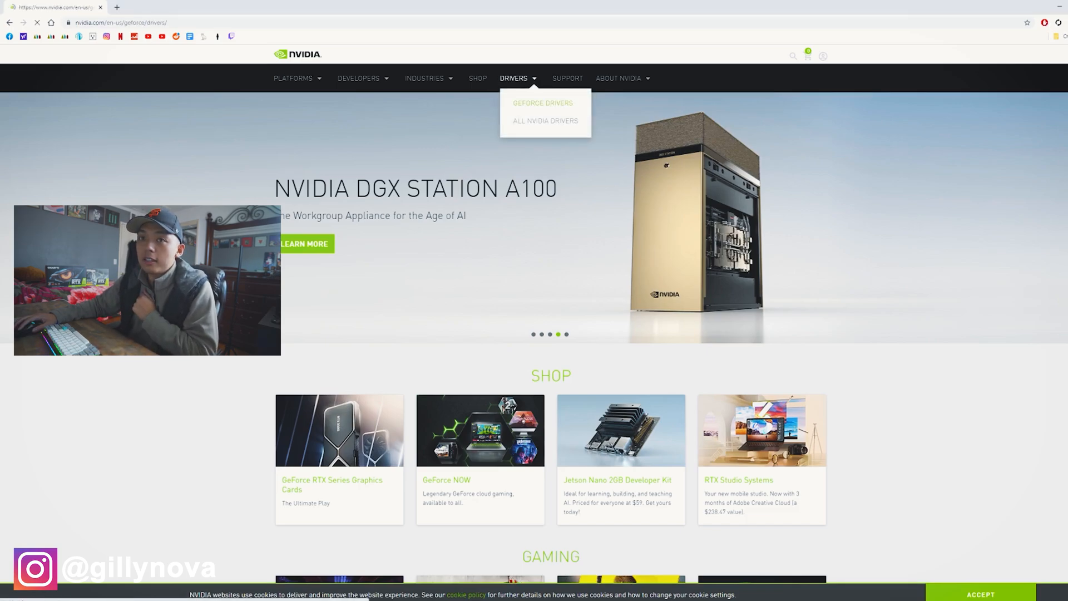
Download and run the GeForce Experience installer, accepting the terms to install it
left_click(542, 102)
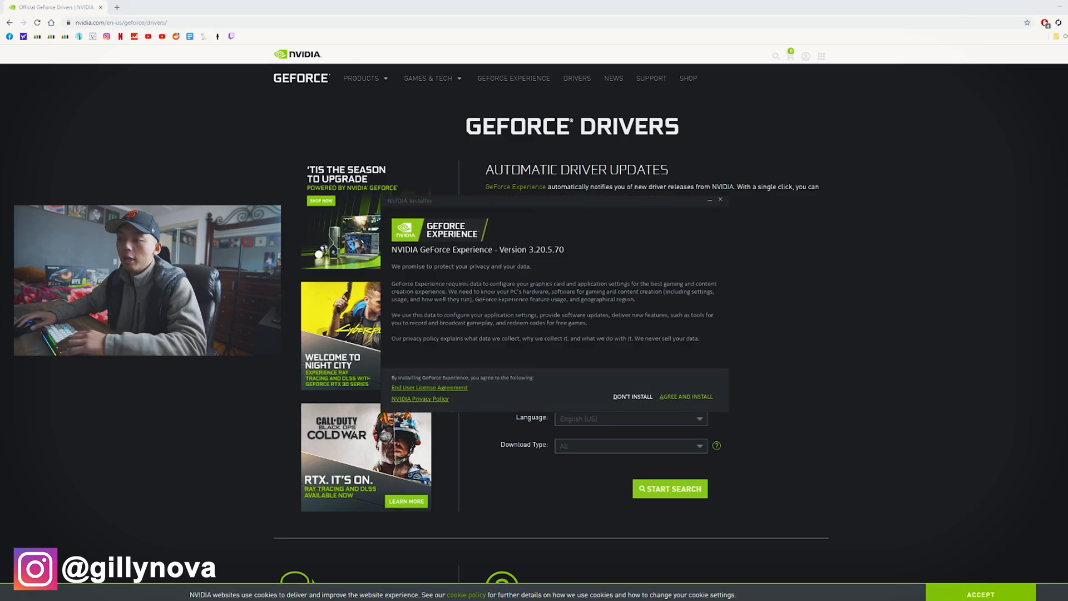
left_click(685, 396)
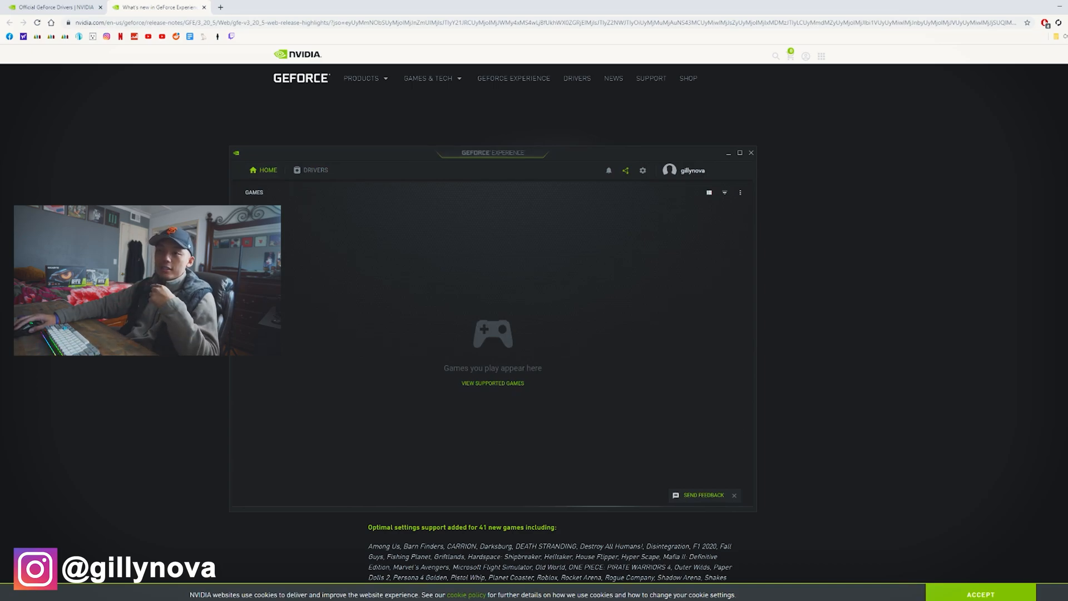
Start downloading the latest Game Ready driver from the Drivers section of GeForce Experience
left_click(315, 169)
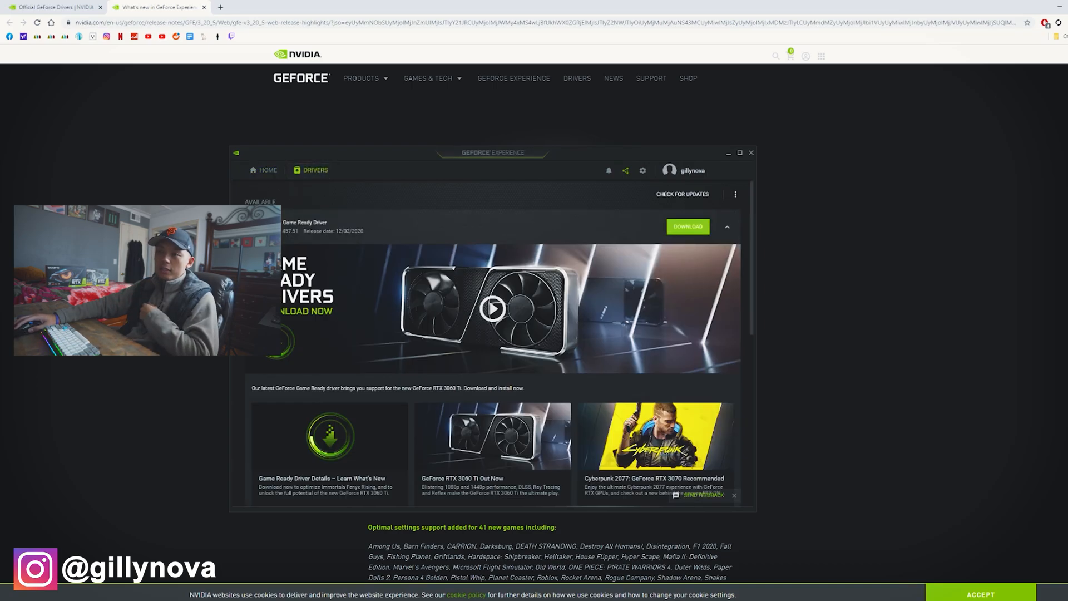
left_click(687, 226)
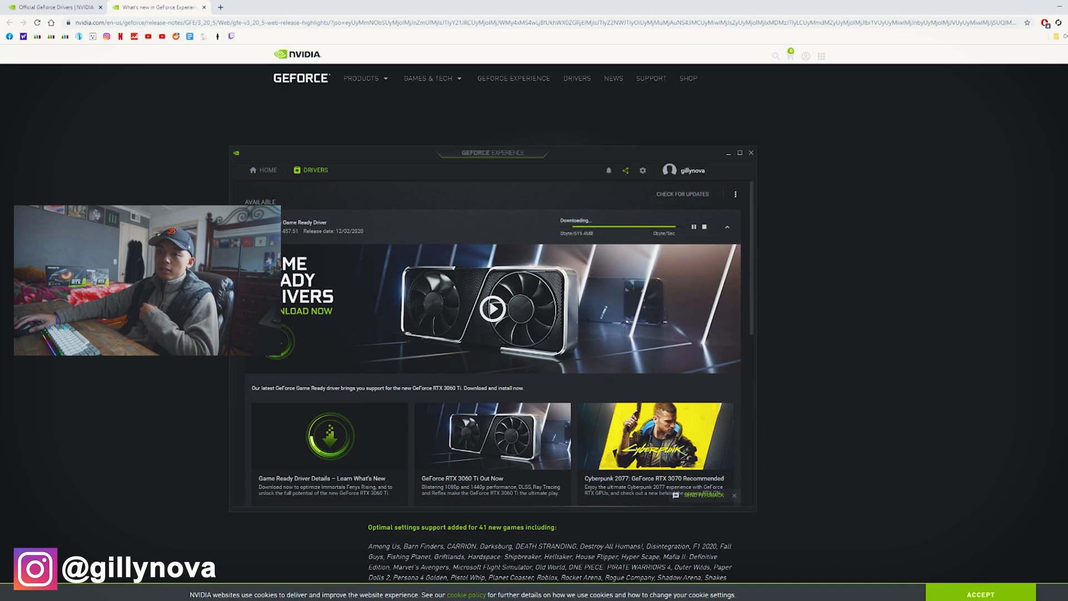